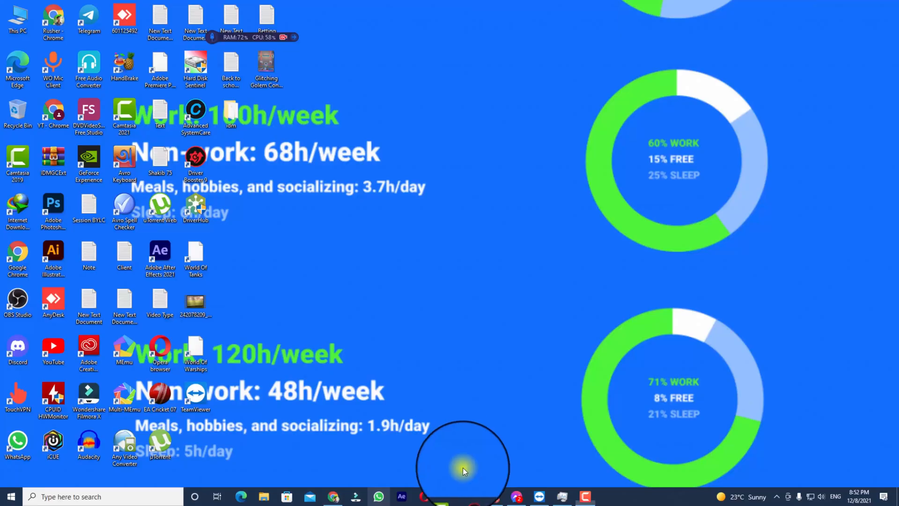
Step: Switch to the open Camtasia project from the taskbar
{"action": "left_click", "coordinate": [447, 497]}
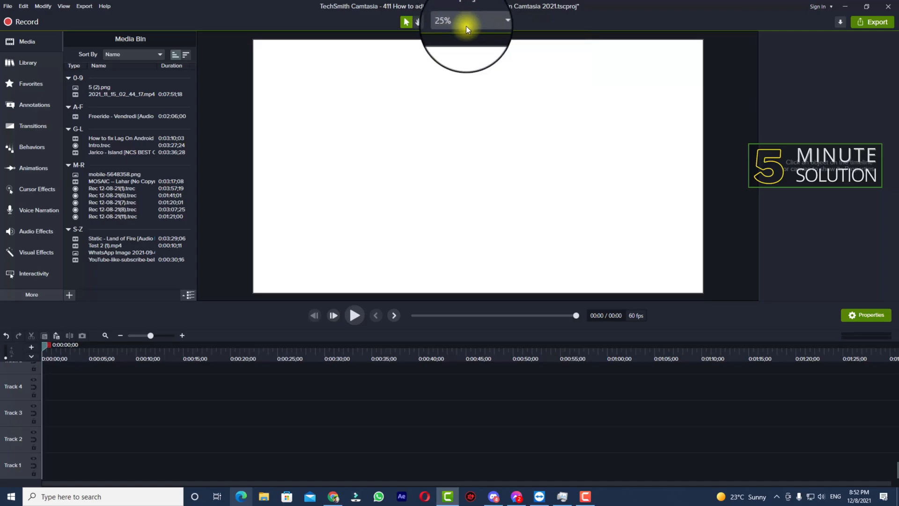
Step: Open Project Settings from the canvas zoom dropdown above the preview
{"action": "left_click", "coordinate": [470, 22]}
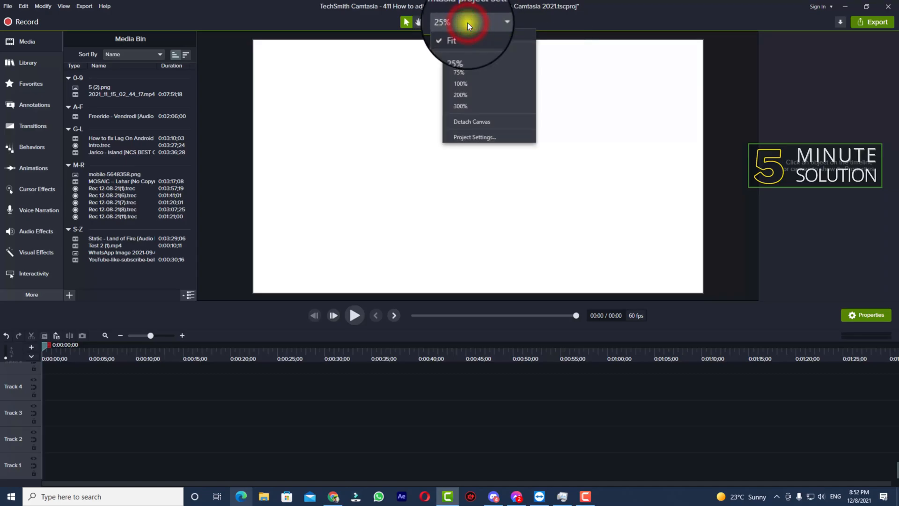
{"action": "mouse_move", "coordinate": [460, 96]}
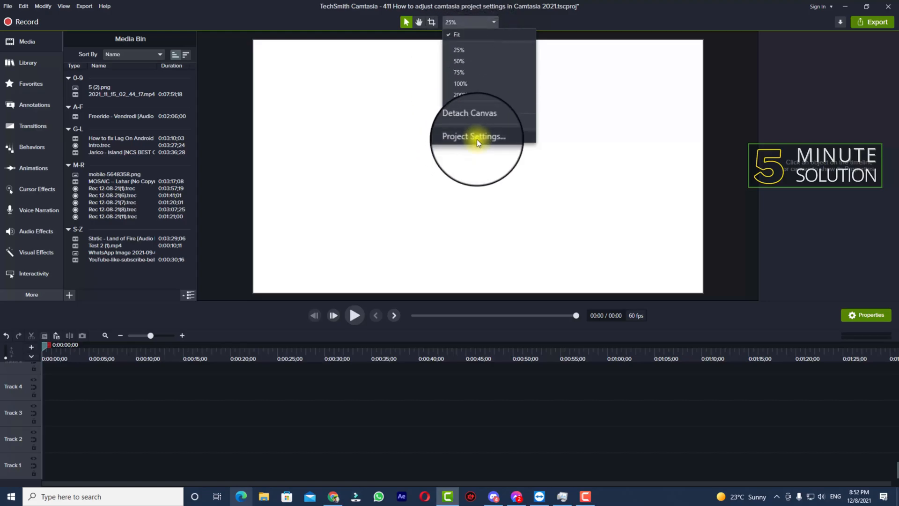
{"action": "left_click", "coordinate": [473, 136]}
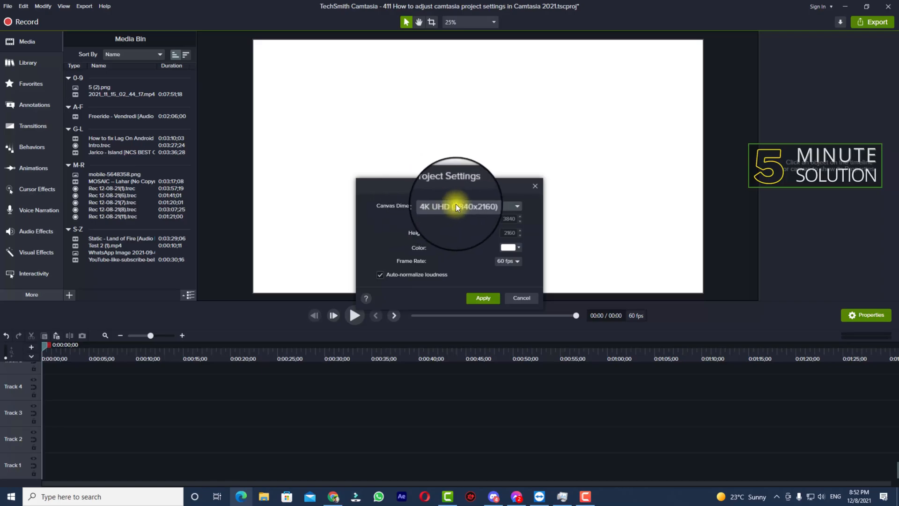
Step: Set Canvas Dimensions to 1080p HD (1920x1080), then reopen the preset list
{"action": "left_click", "coordinate": [515, 206]}
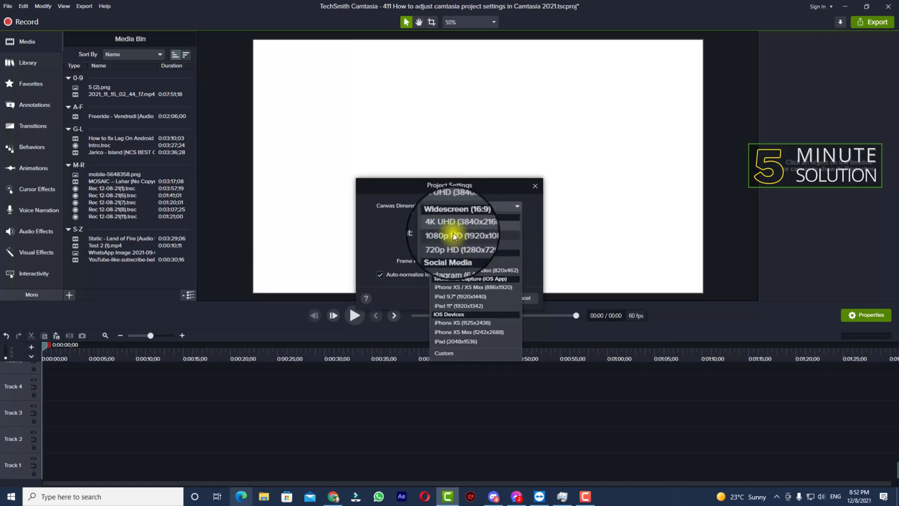
{"action": "left_click", "coordinate": [453, 235]}
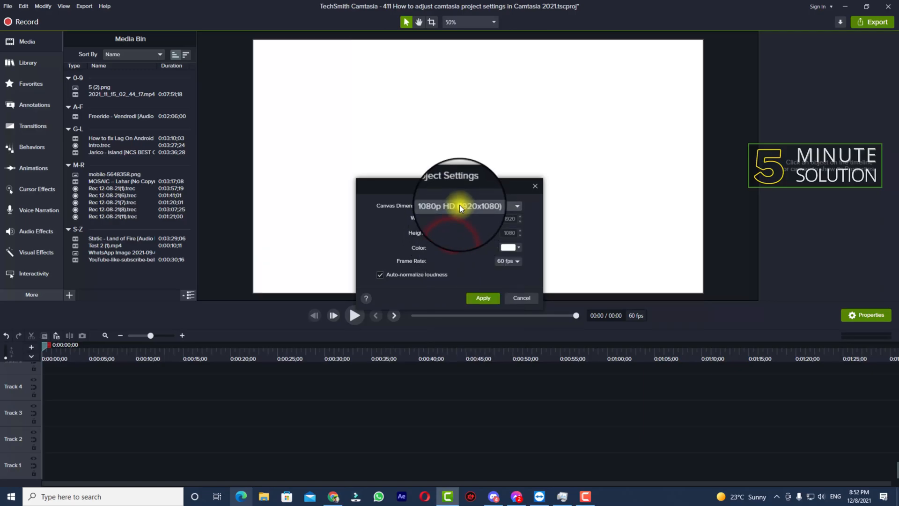
{"action": "left_click", "coordinate": [507, 261]}
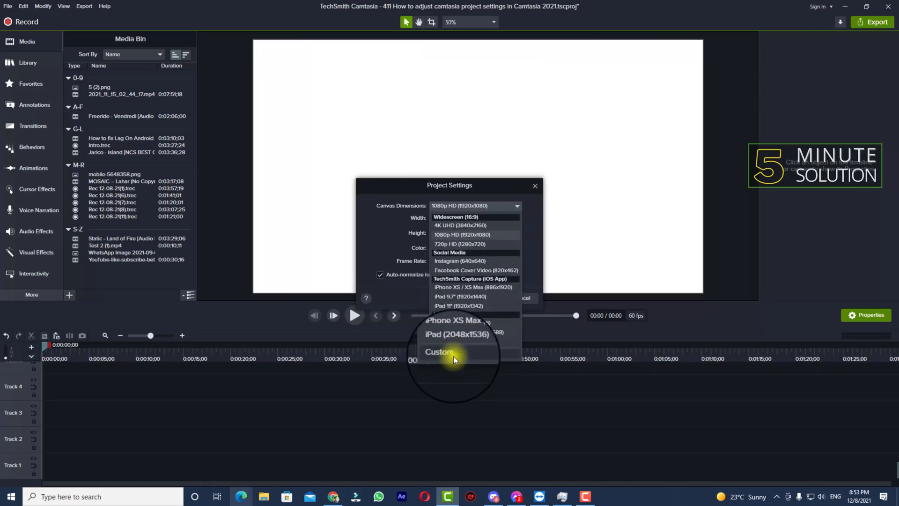
Step: Switch canvas to Custom, then select 4K UHD (3840x2160) and apply
{"action": "left_click", "coordinate": [439, 352]}
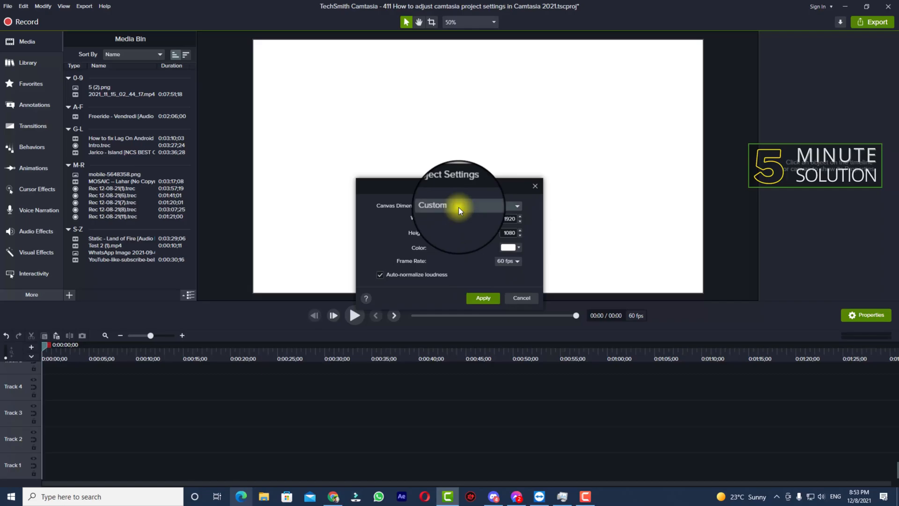
{"action": "left_click", "coordinate": [514, 205]}
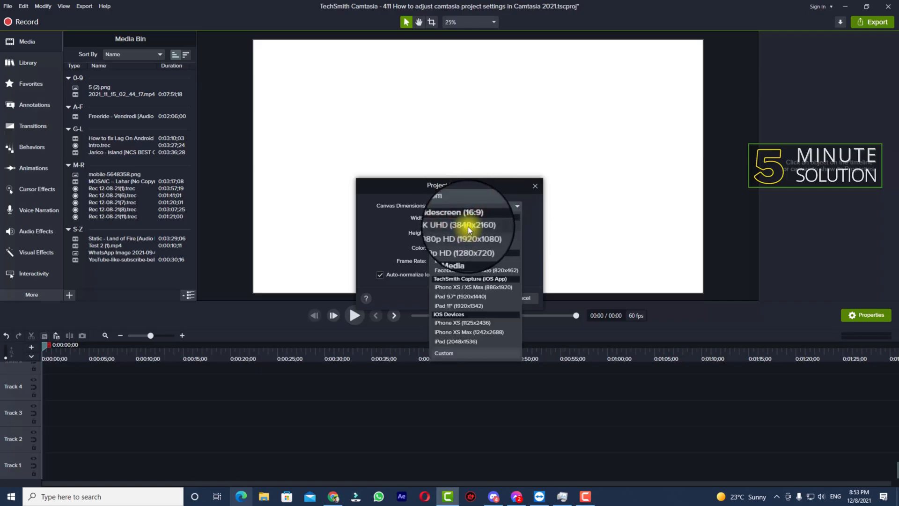
{"action": "left_click", "coordinate": [460, 225]}
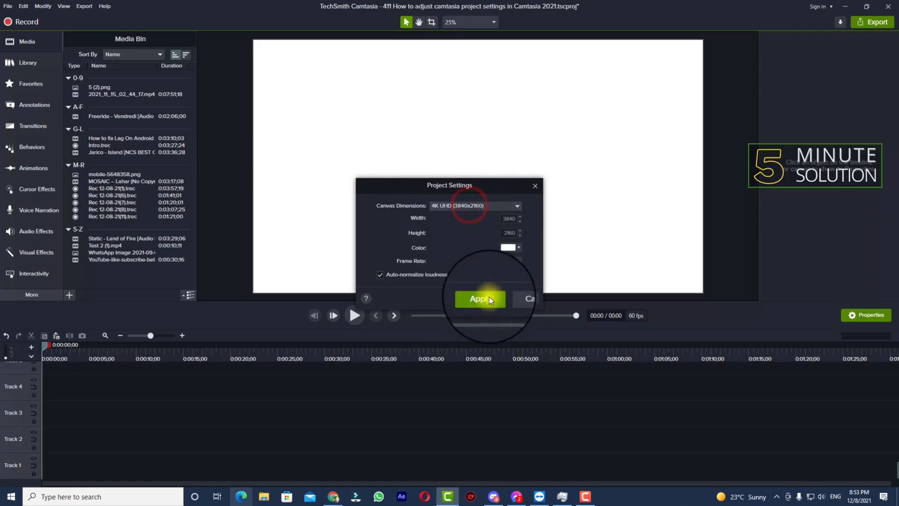
{"action": "left_click", "coordinate": [480, 299]}
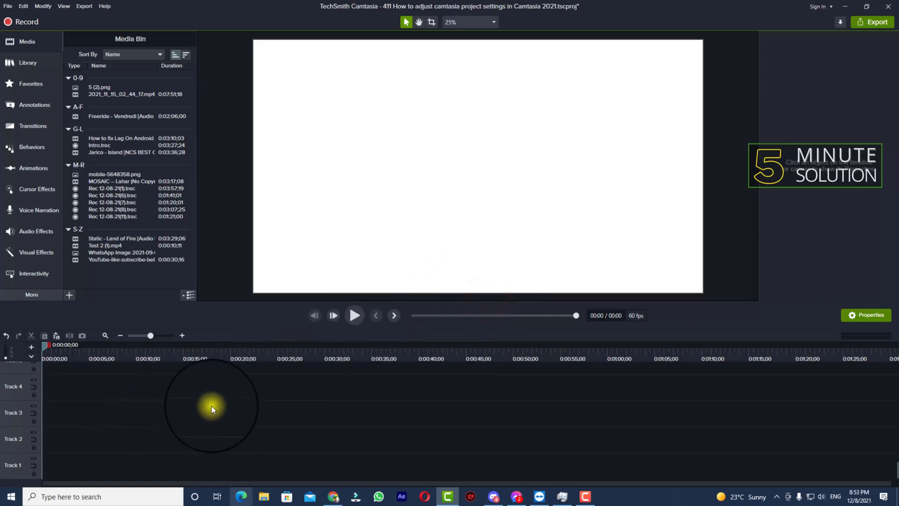
Step: Reopen Project Settings and confirm Canvas Dimensions still show 4K UHD (3840x2160)
{"action": "left_click", "coordinate": [469, 22]}
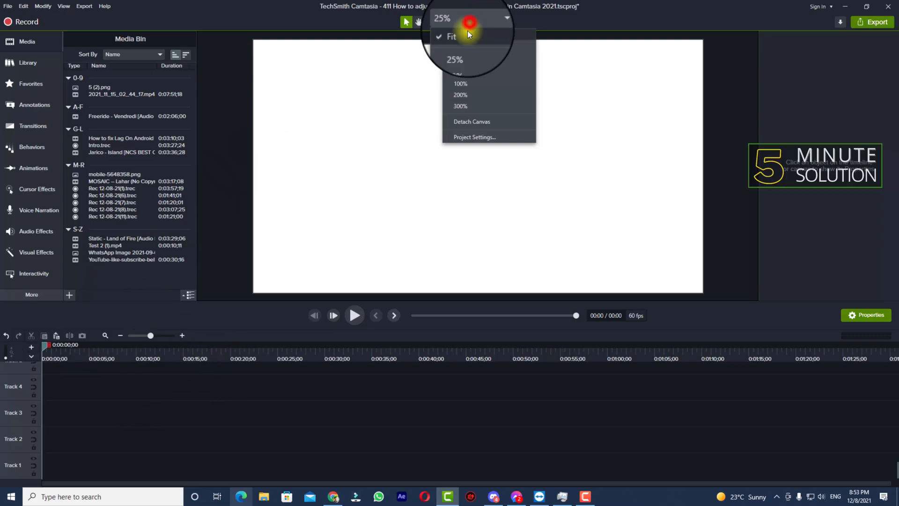
{"action": "left_click", "coordinate": [474, 137]}
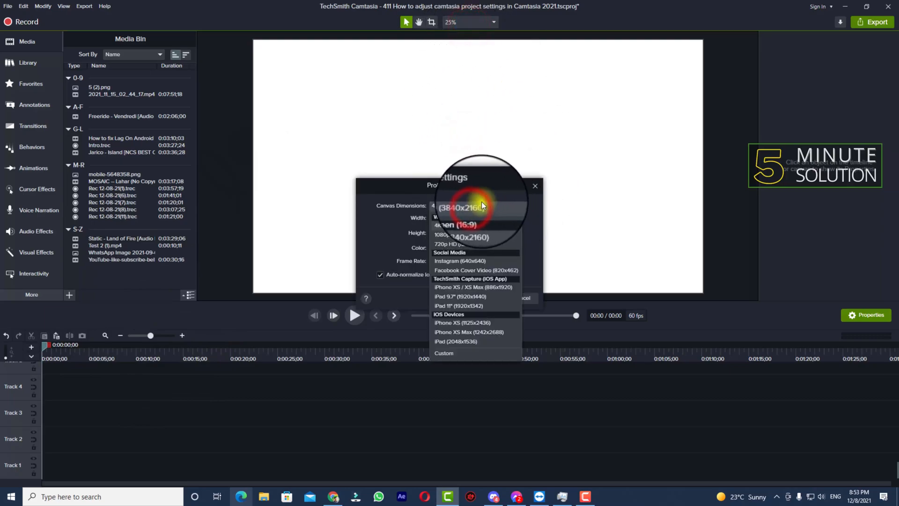
{"action": "left_click", "coordinate": [460, 207]}
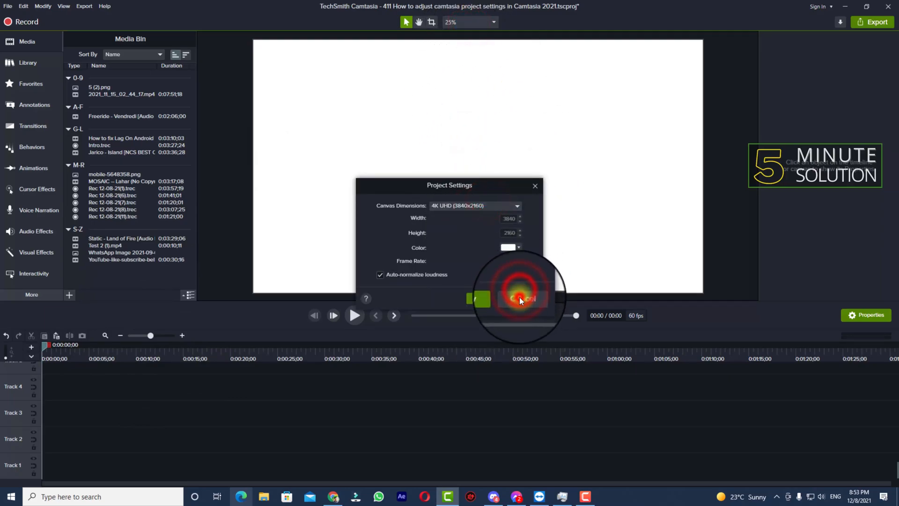